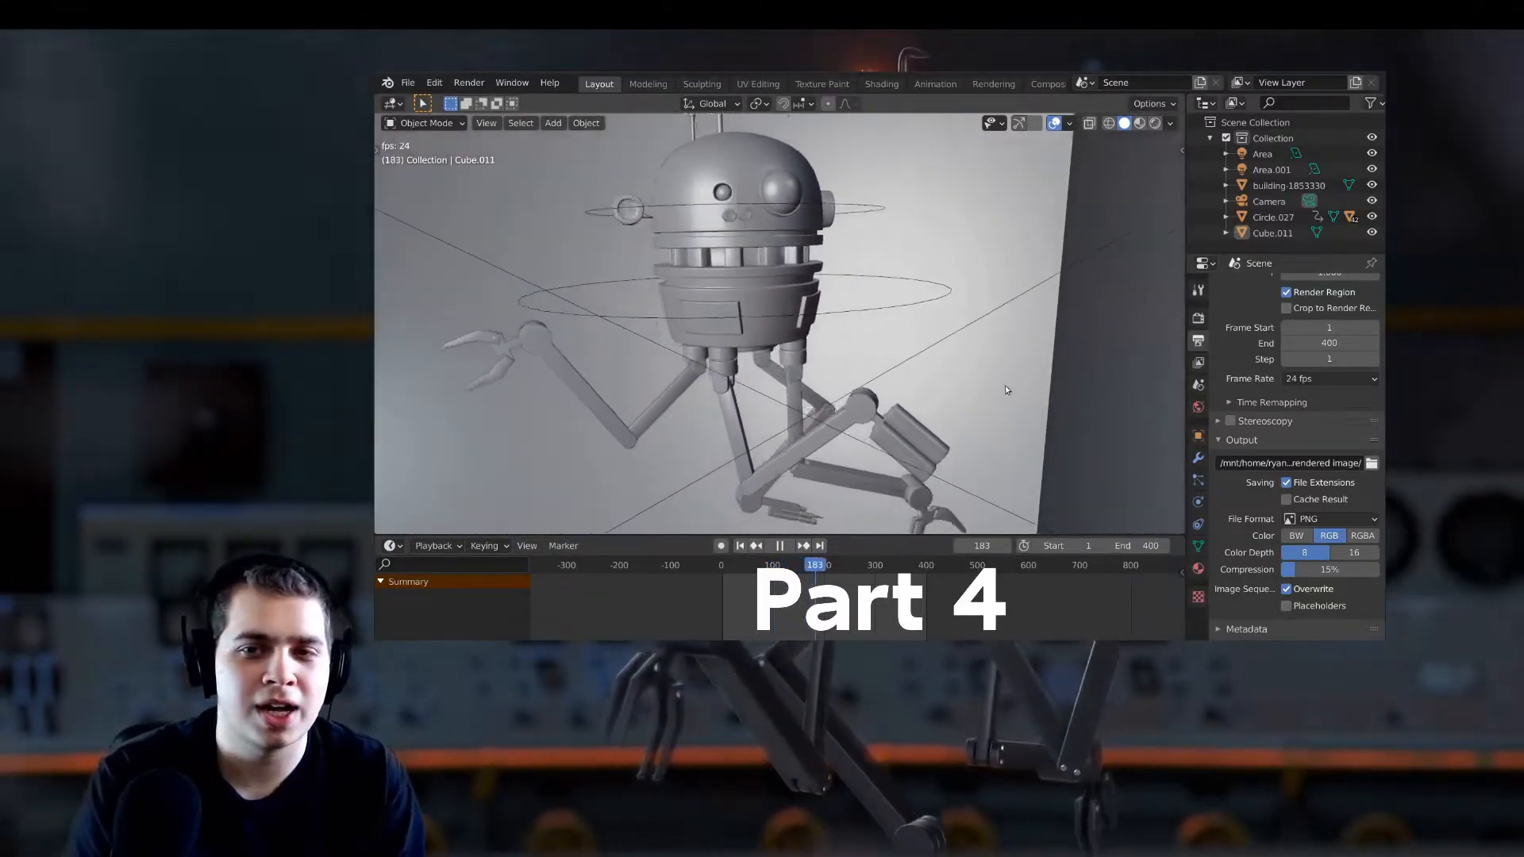
{"action": "left_click", "coordinate": [779, 544]}
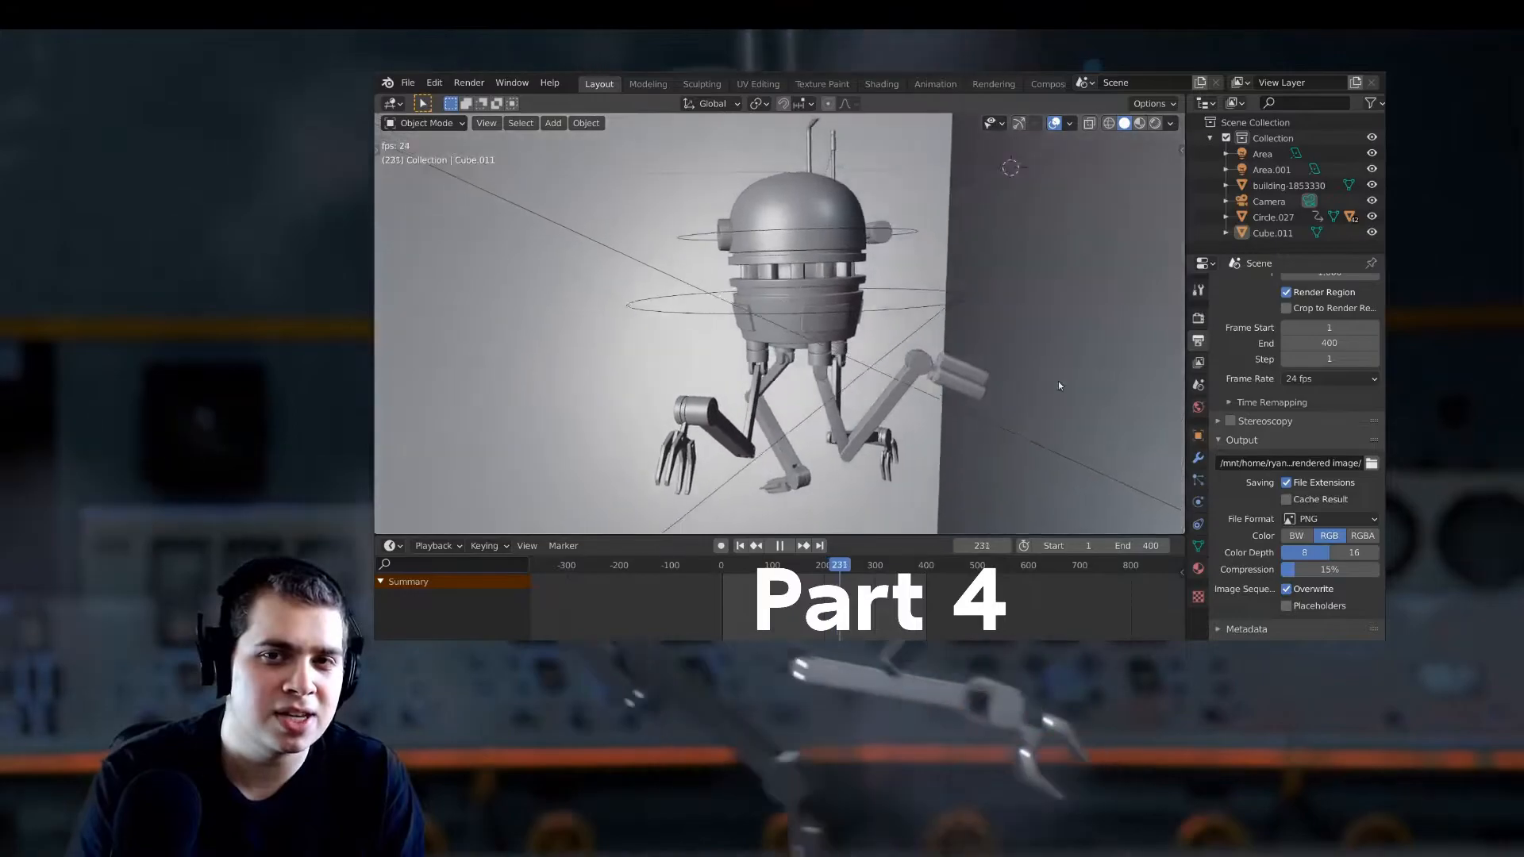